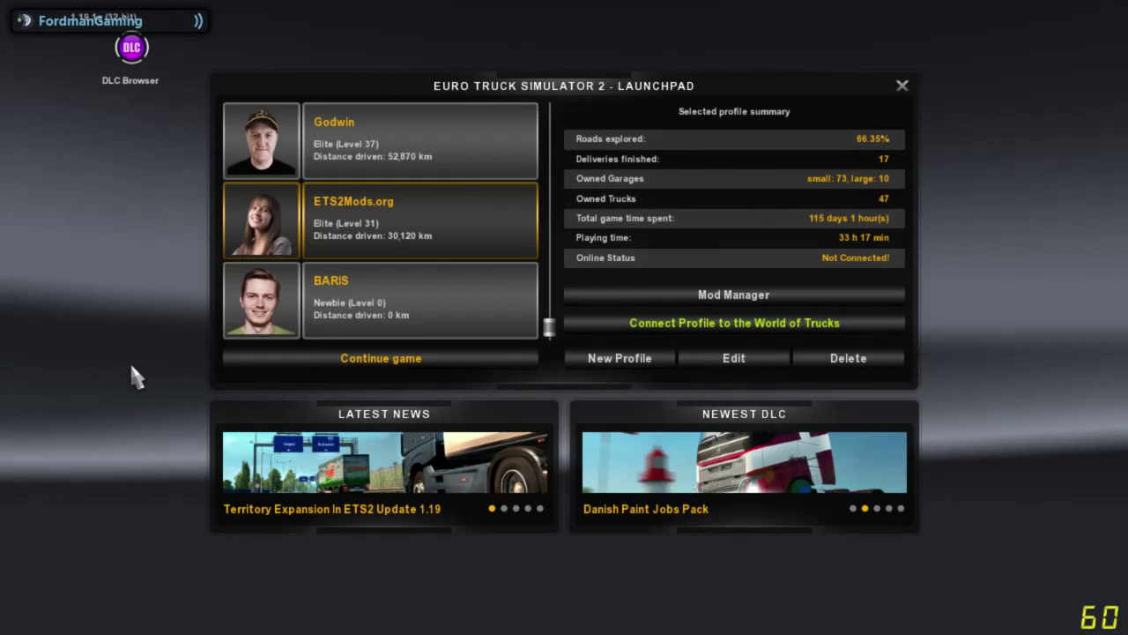
# Step: Open the Mod Manager from the profile's Launchpad
pyautogui.click(734, 295)
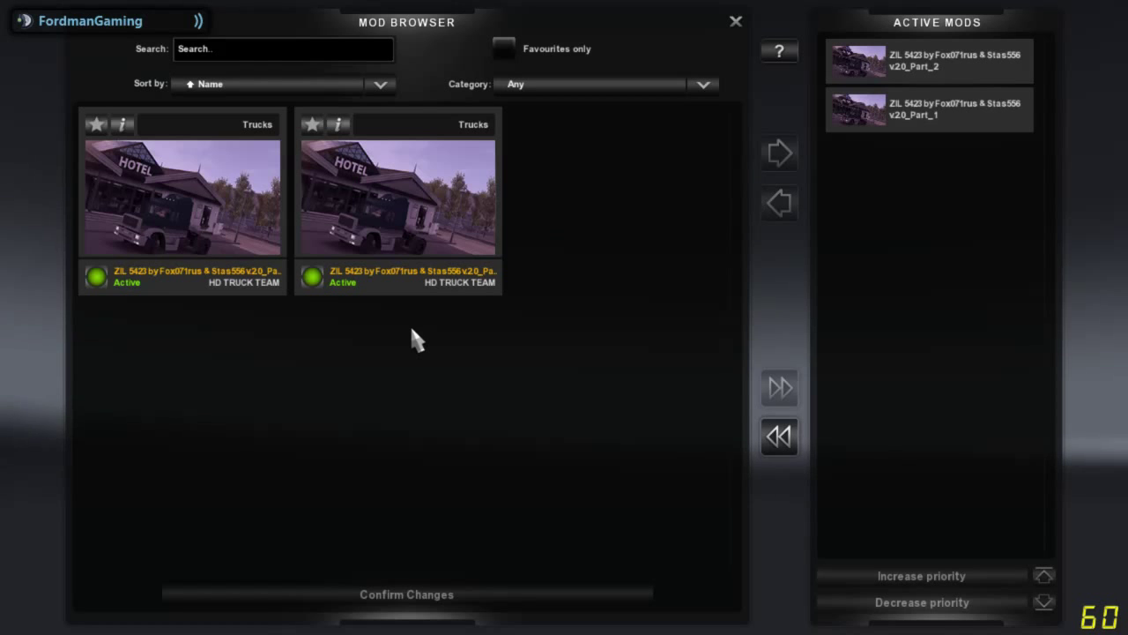
pyautogui.moveTo(780, 50)
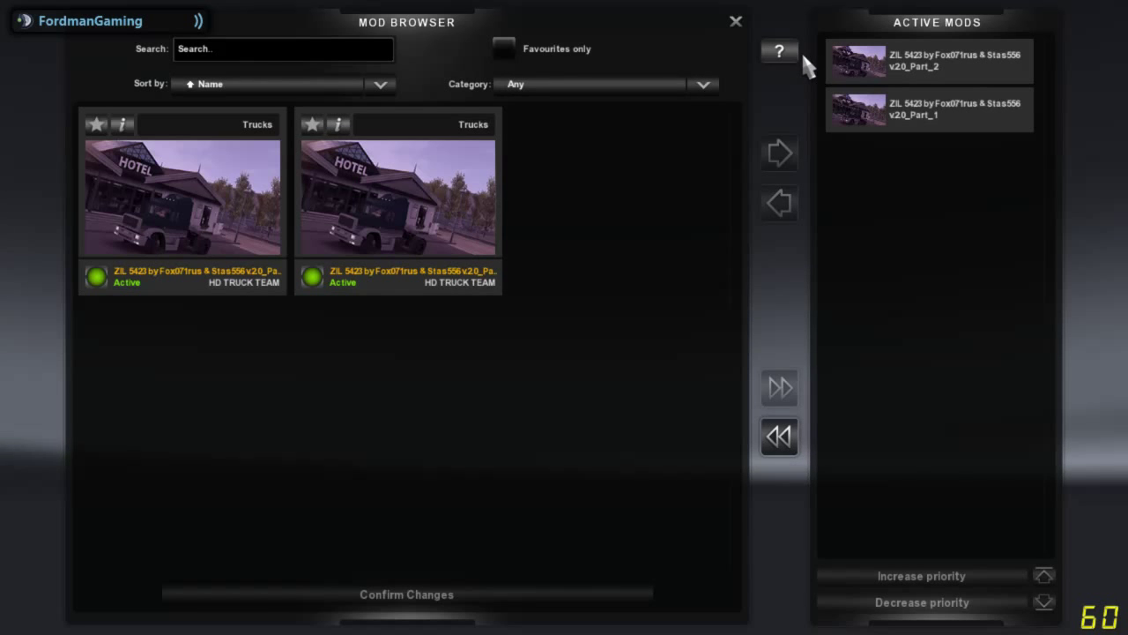
# Step: Open Mod Manager Help beside the Active Mods panel
pyautogui.click(778, 51)
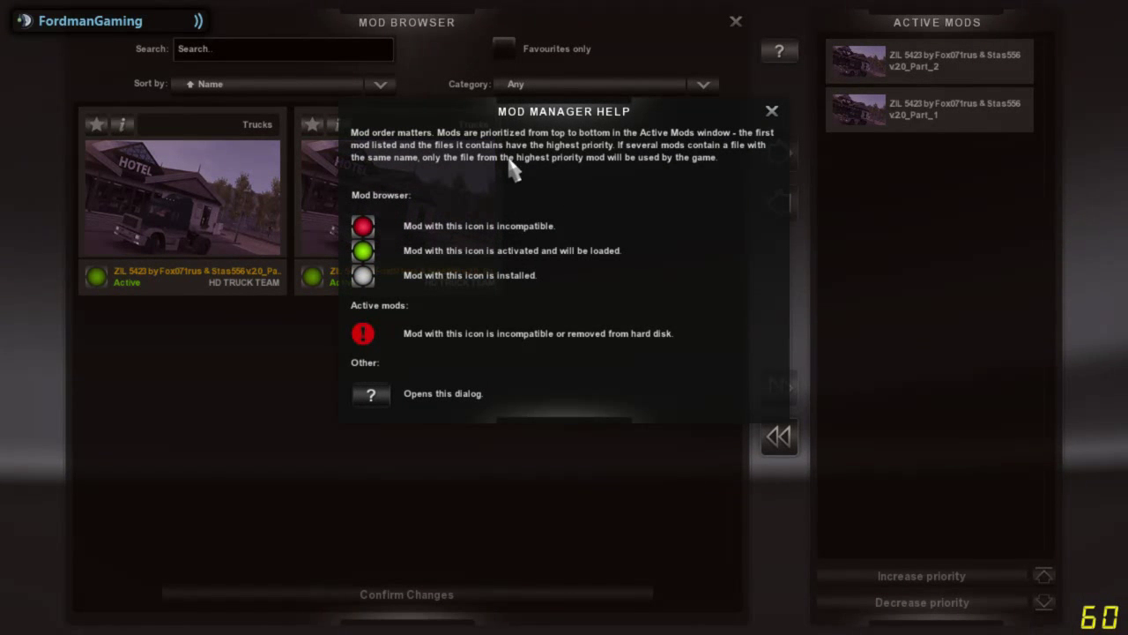
pyautogui.moveTo(587, 273)
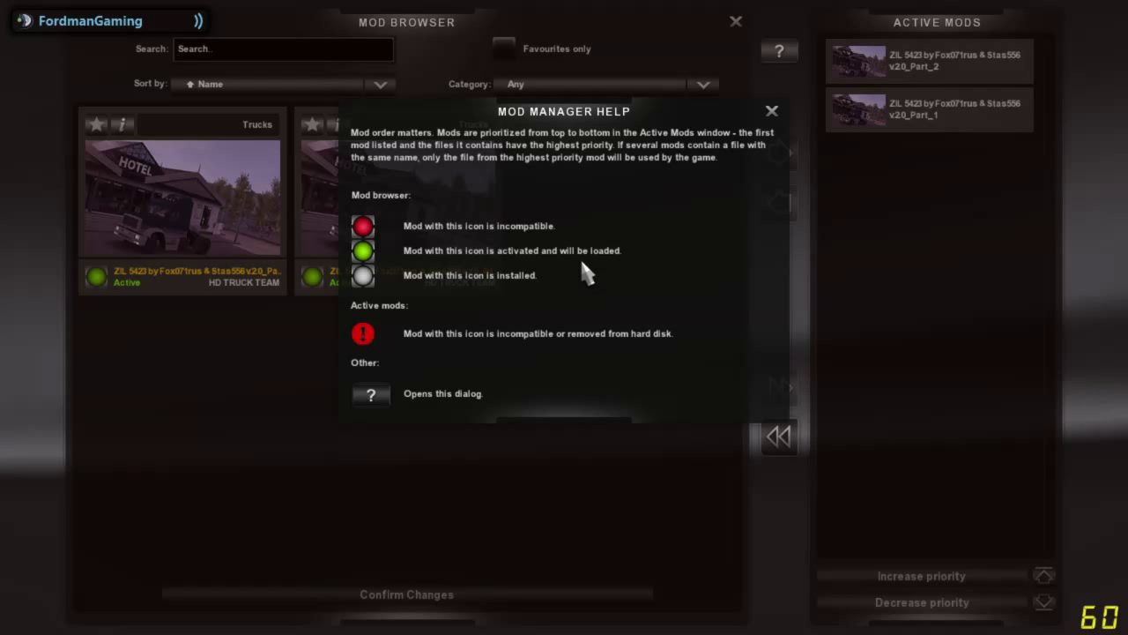
pyautogui.moveTo(392, 321)
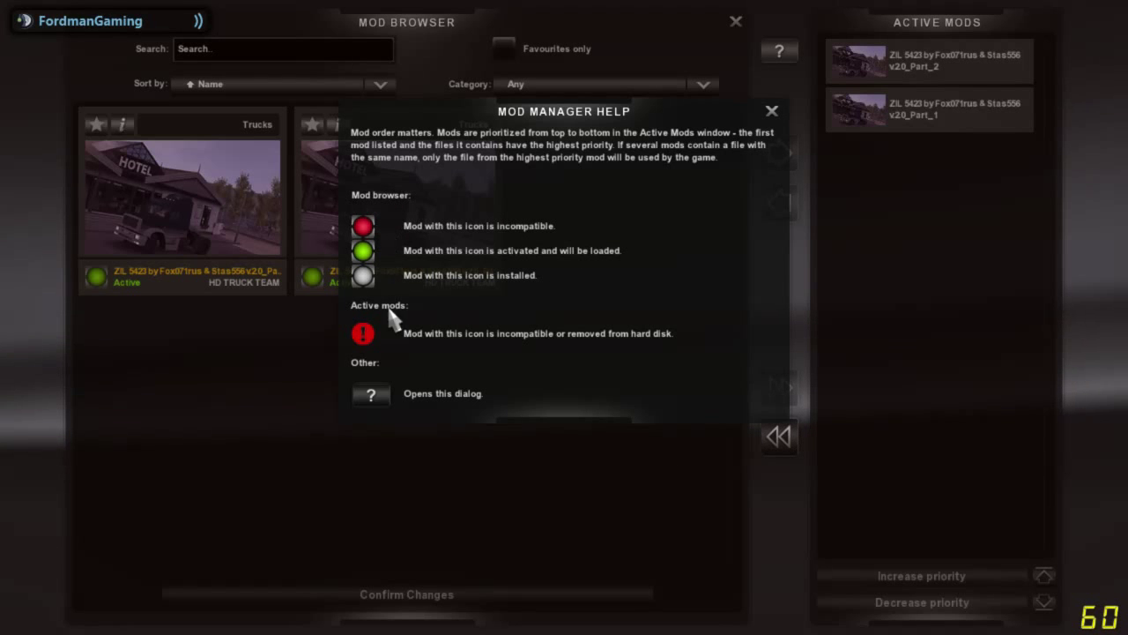
pyautogui.moveTo(375, 238)
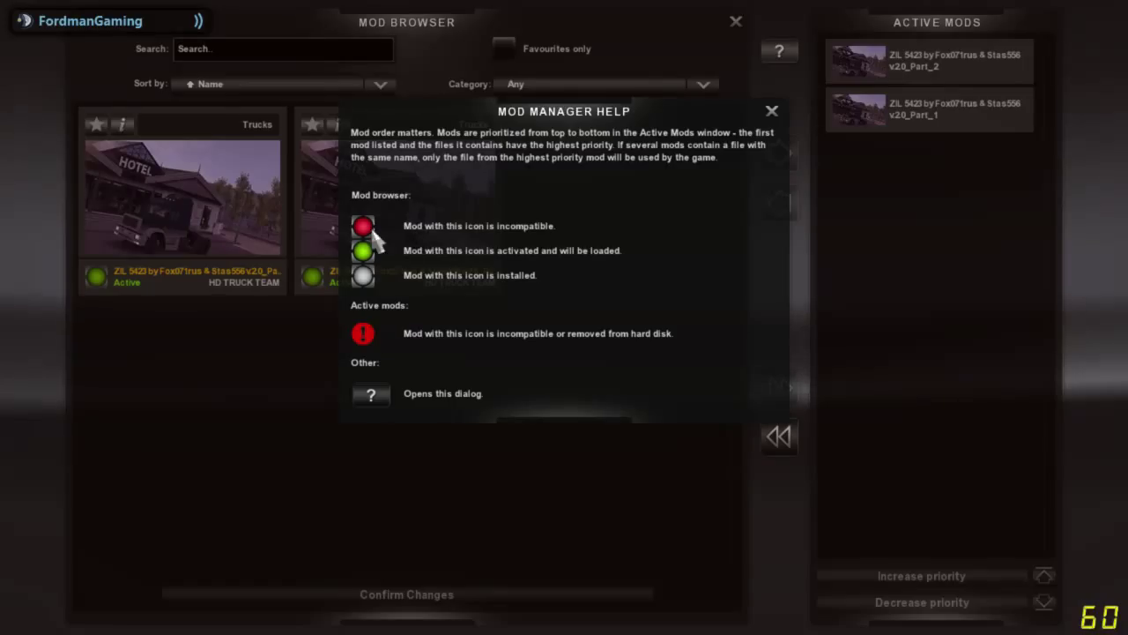
pyautogui.moveTo(489, 242)
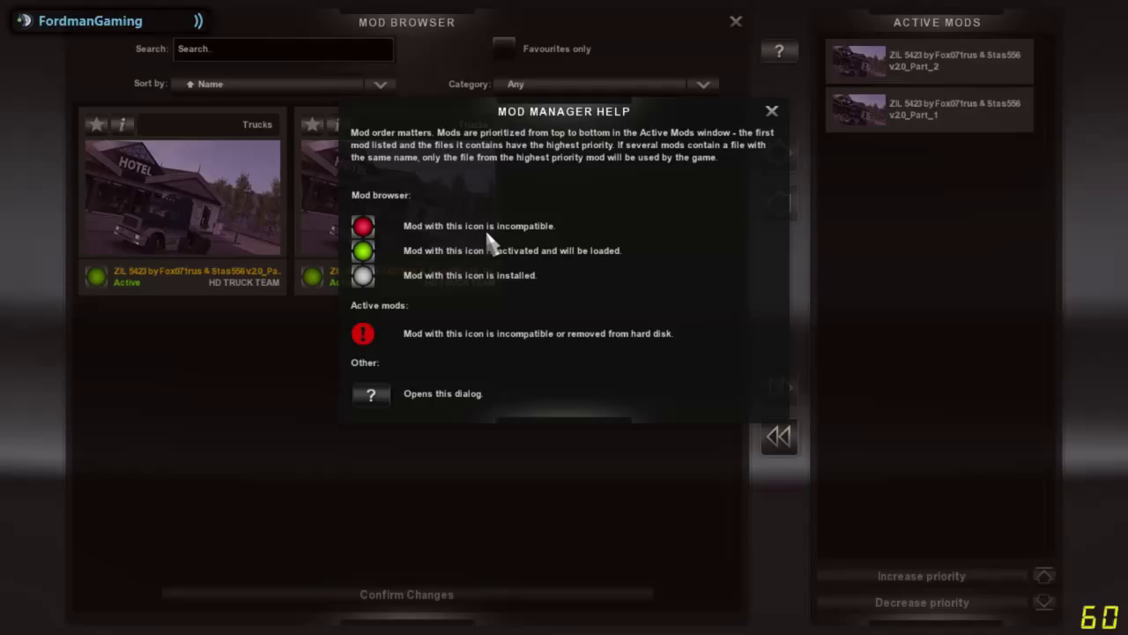
pyautogui.moveTo(342, 274)
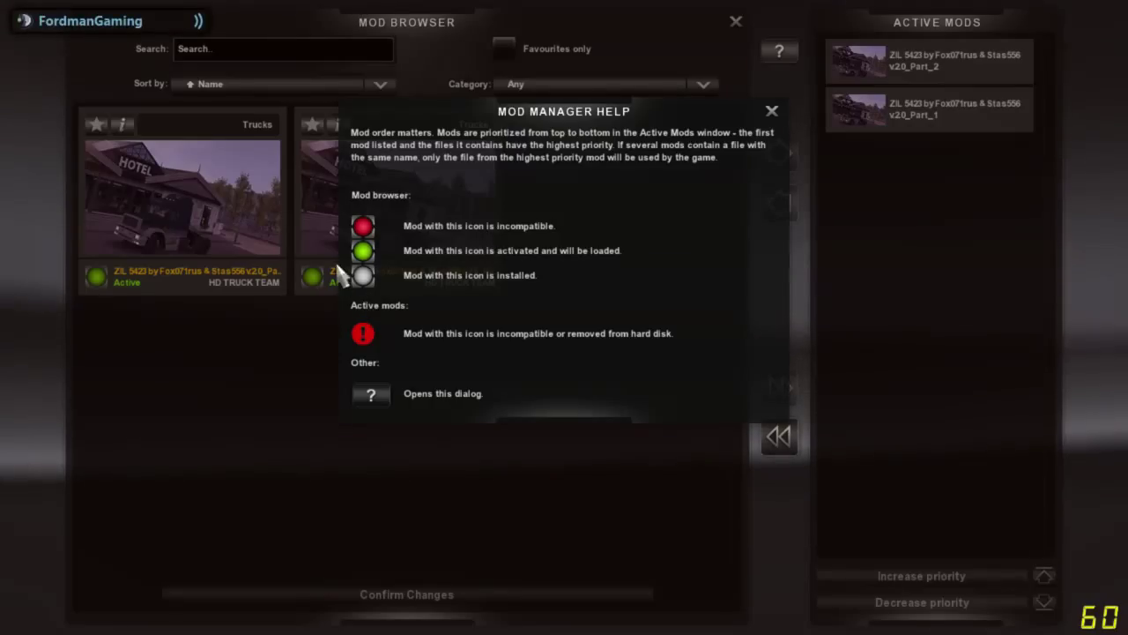
pyautogui.moveTo(375, 274)
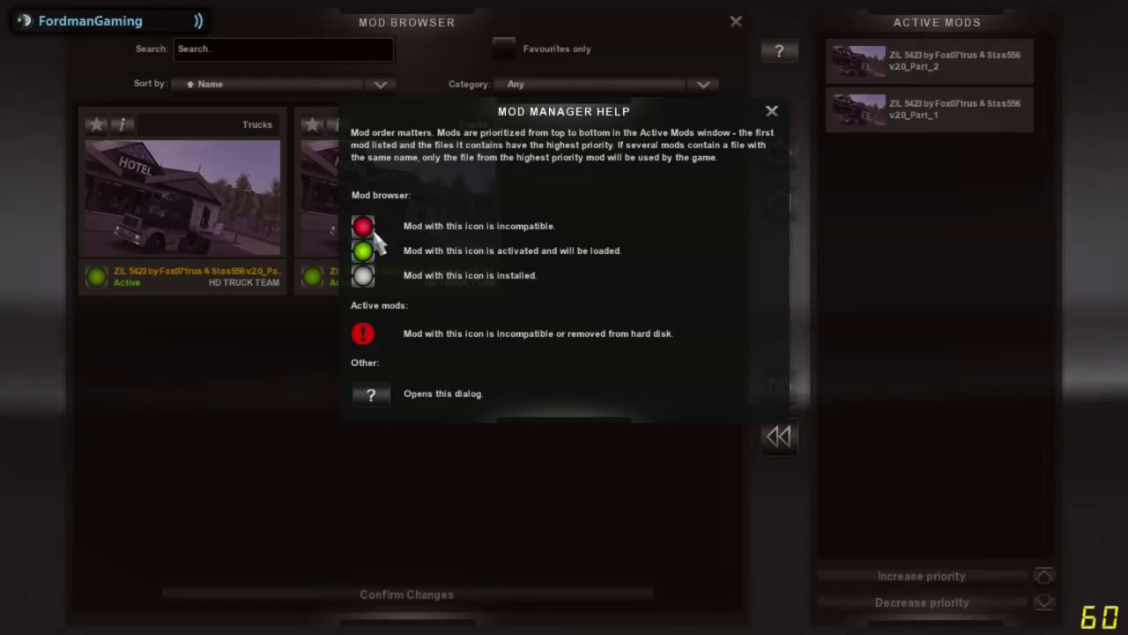
pyautogui.moveTo(375, 234)
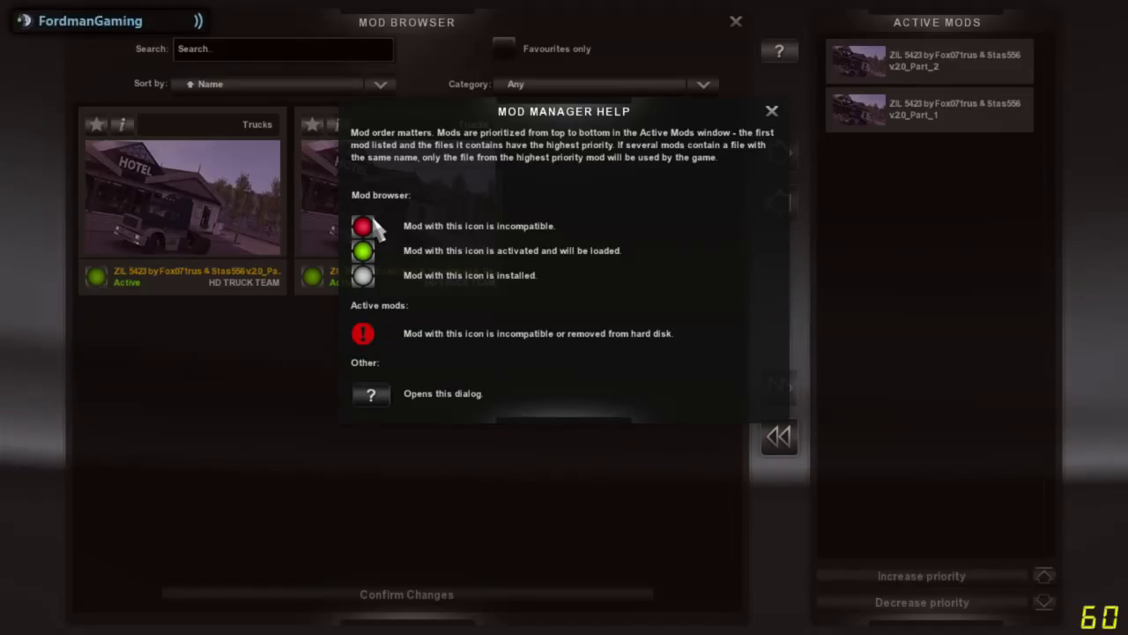
pyautogui.moveTo(368, 291)
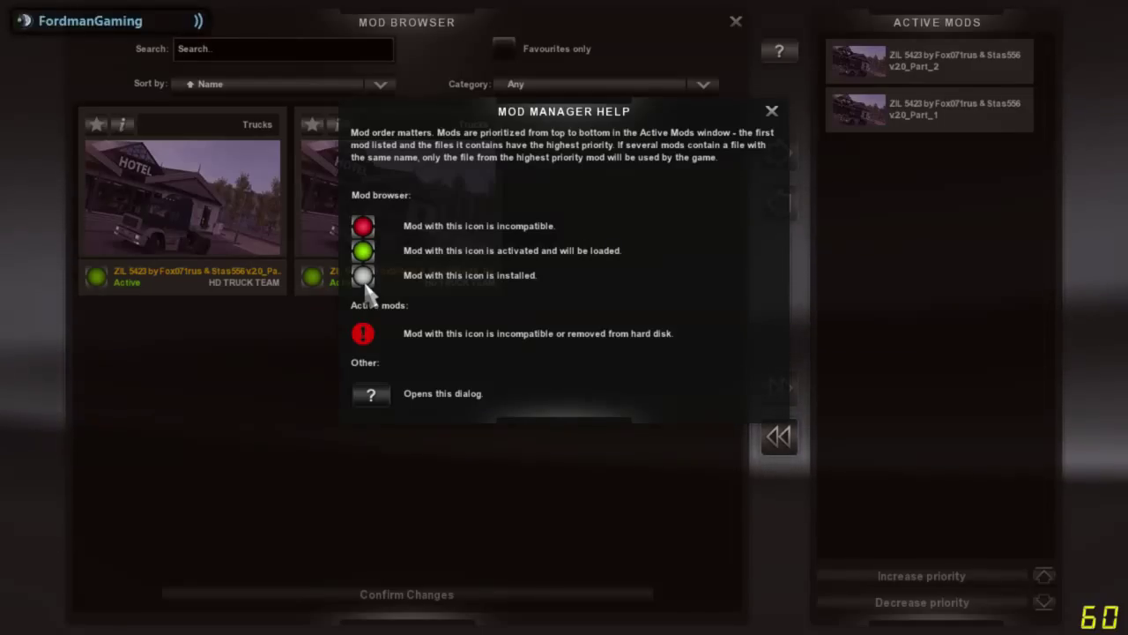
pyautogui.moveTo(377, 353)
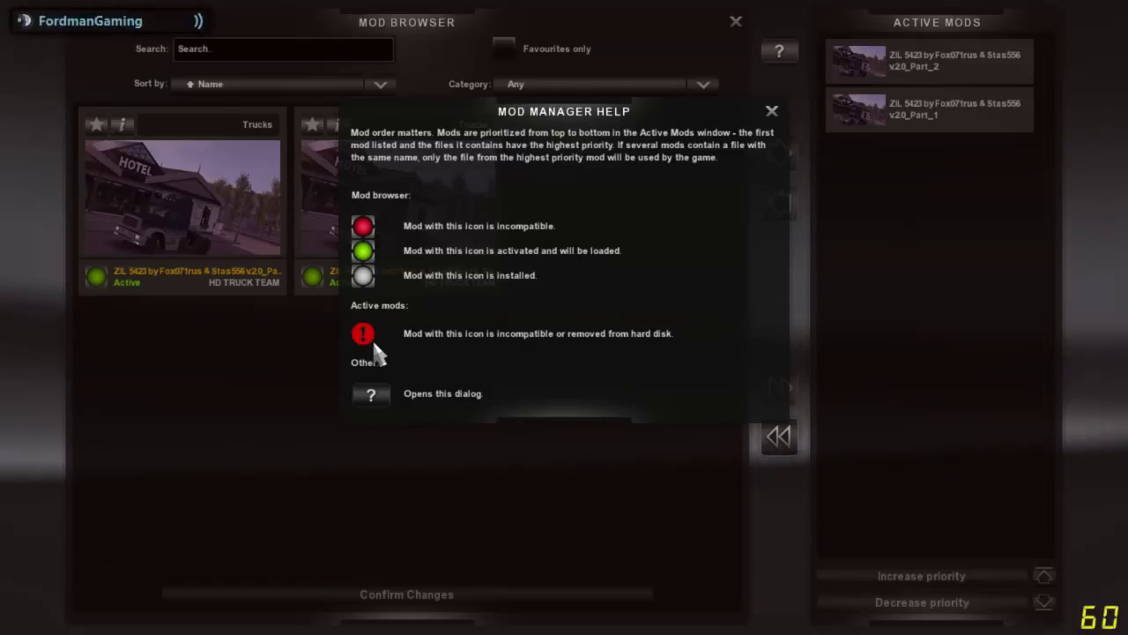
pyautogui.moveTo(491, 370)
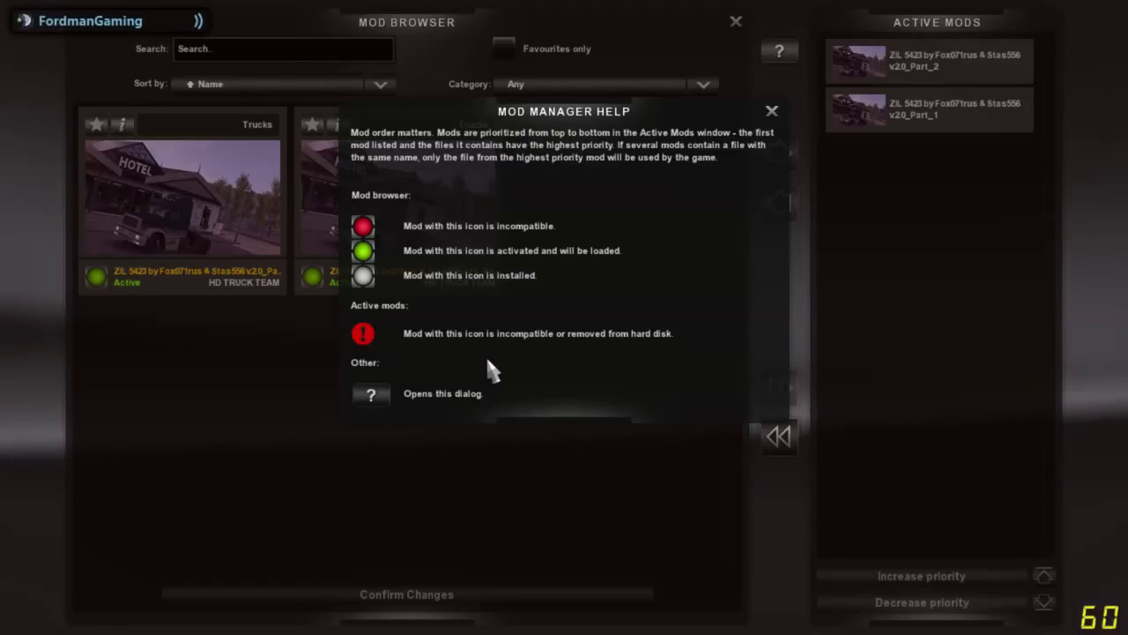
pyautogui.moveTo(533, 366)
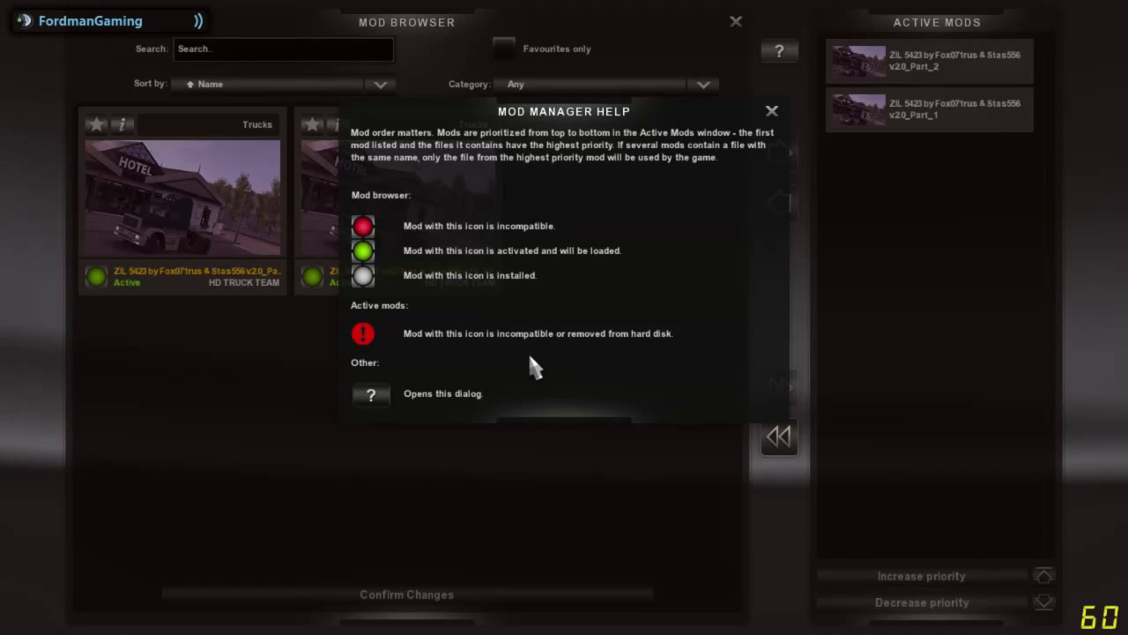
pyautogui.moveTo(765, 106)
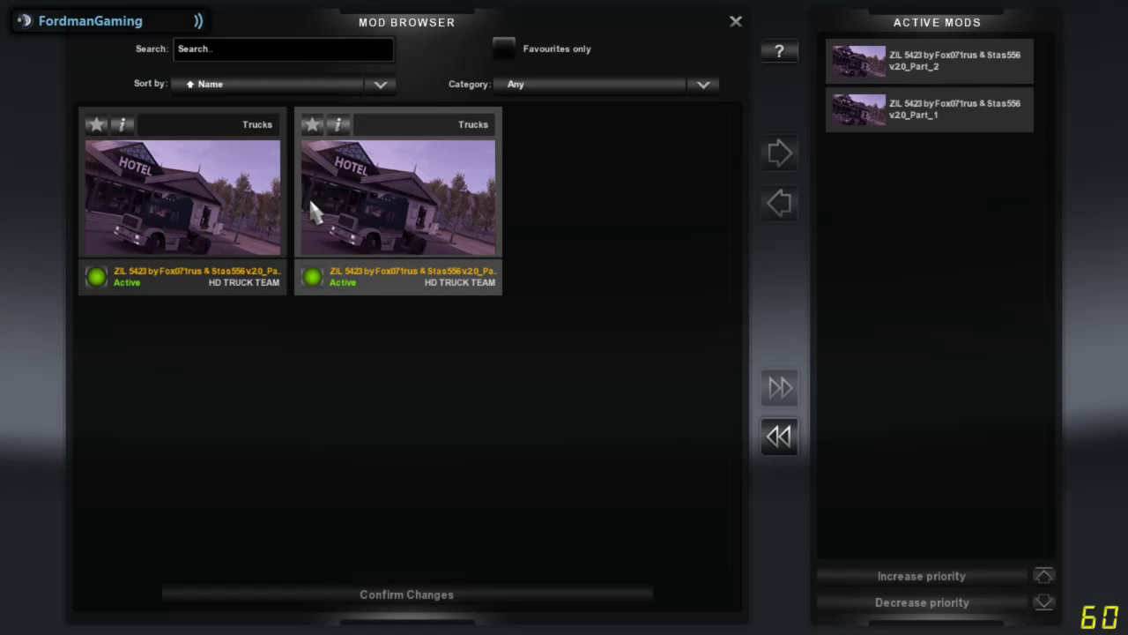
pyautogui.moveTo(368, 189)
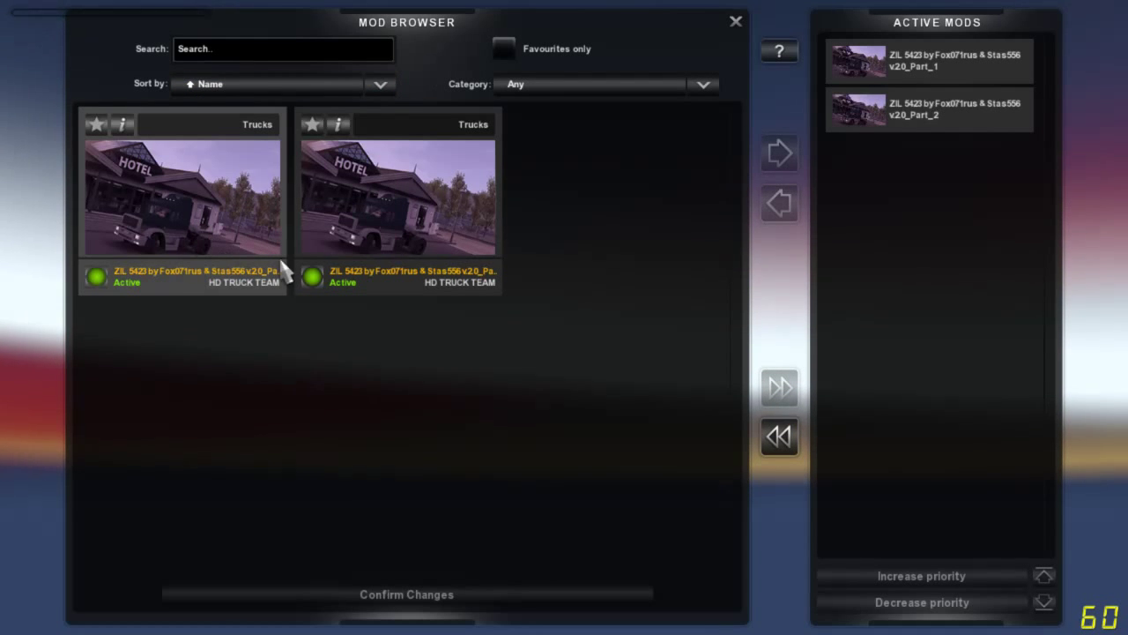
# Step: Reorder the active ZIL 5423 mods so Part_1 sits above Part_2
pyautogui.click(180, 193)
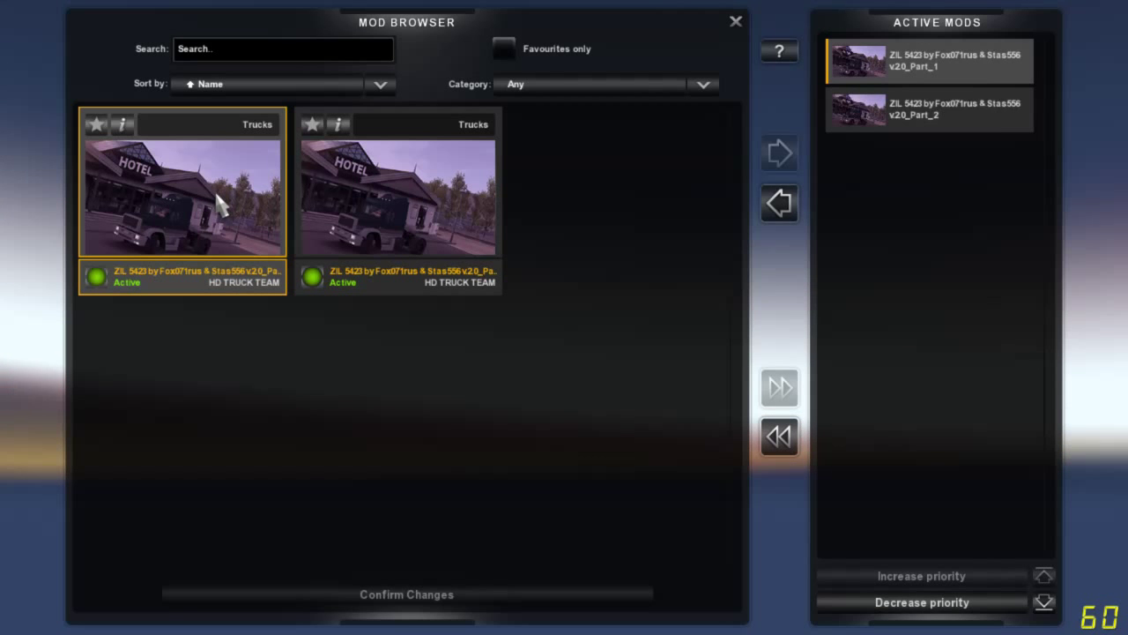
pyautogui.click(779, 204)
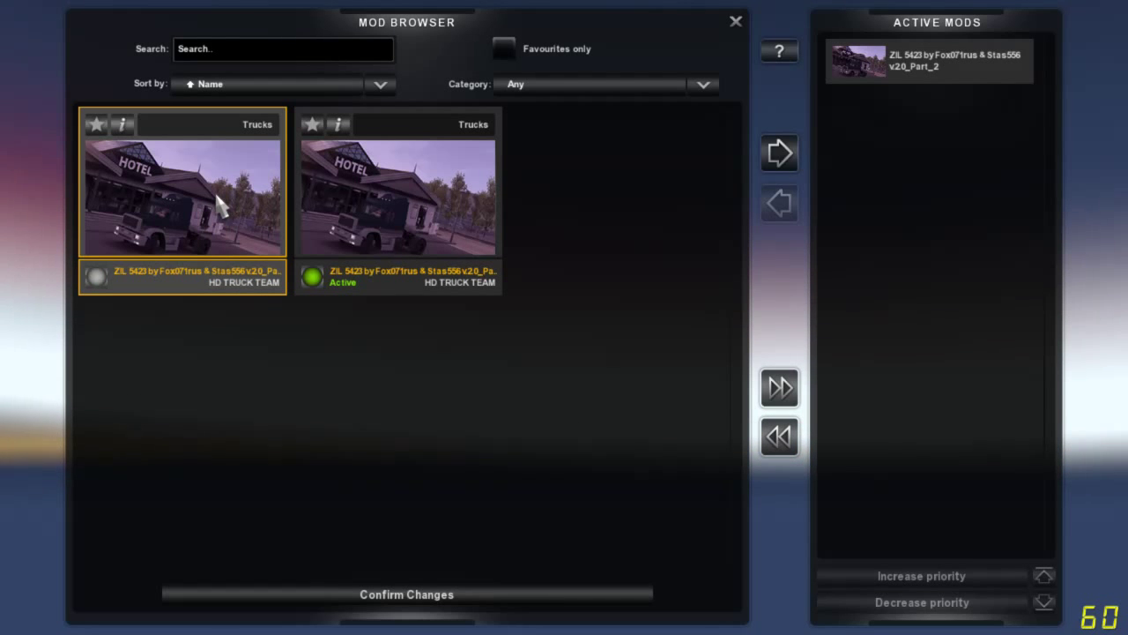
pyautogui.click(778, 151)
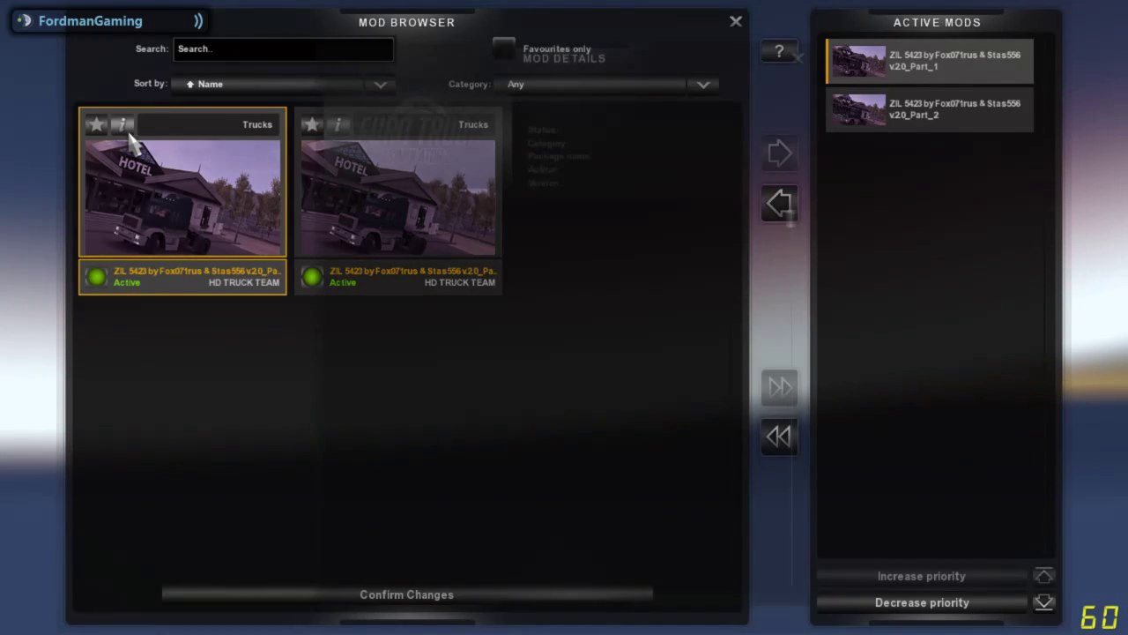
# Step: Open ZIL 5423 Part_1's Mod Details and scroll its description to the bottom
pyautogui.click(123, 124)
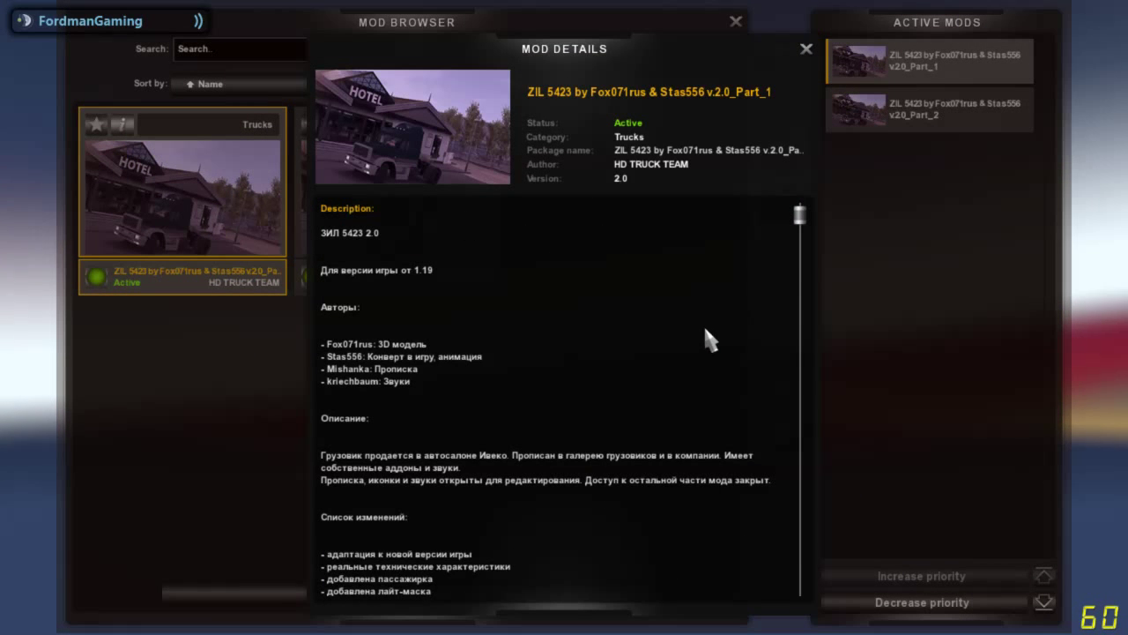
pyautogui.moveTo(684, 291)
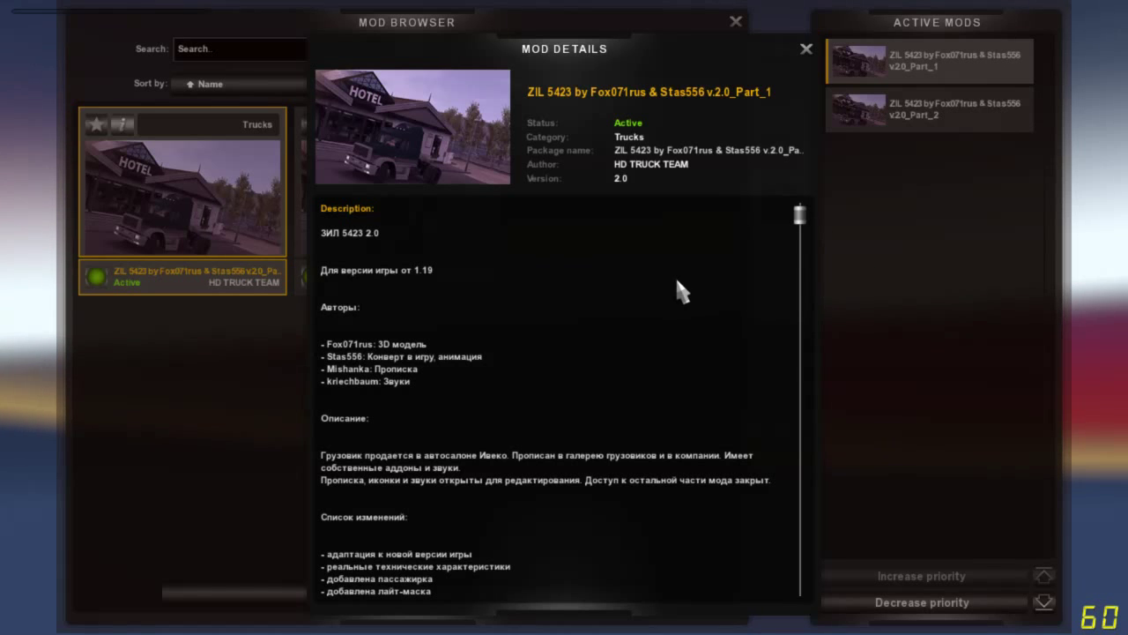
pyautogui.moveTo(670, 238)
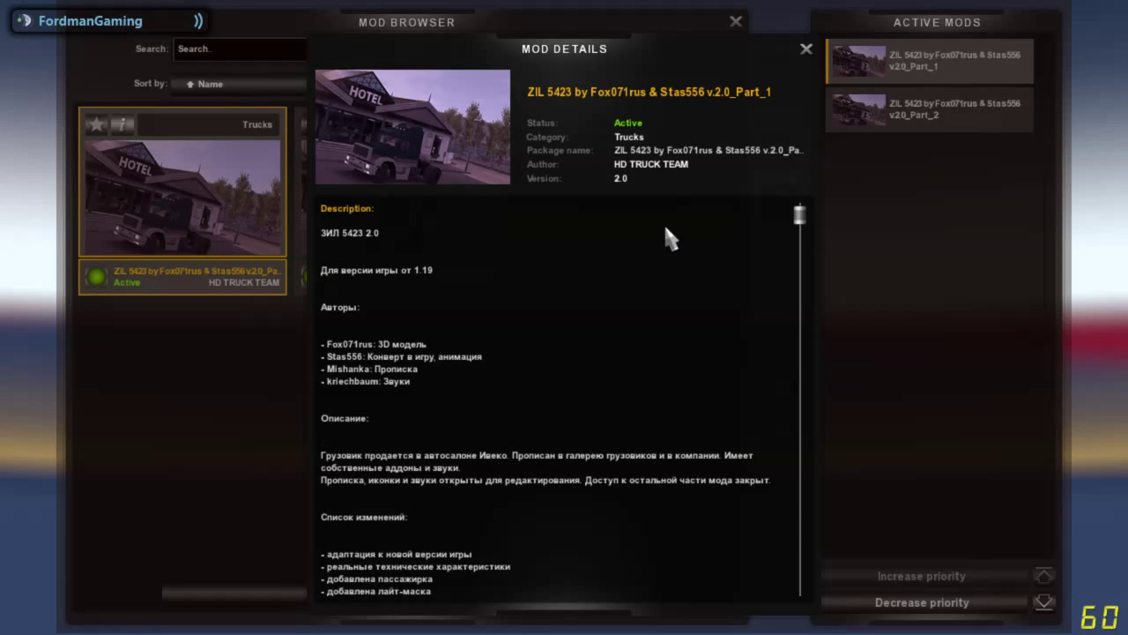
pyautogui.scroll(-3)
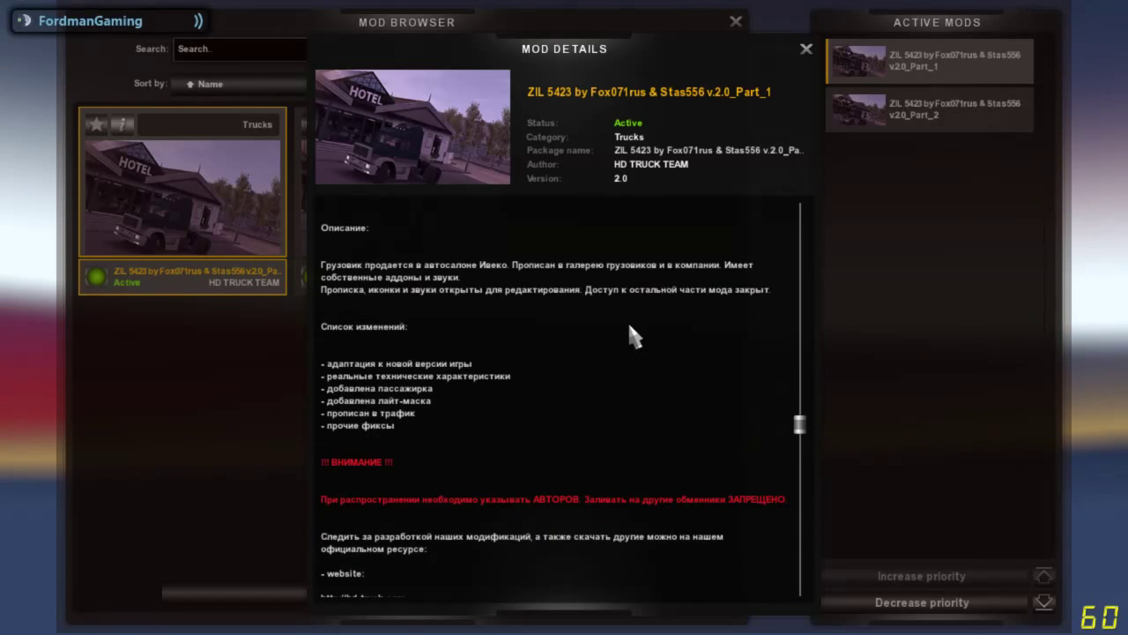
pyautogui.scroll(-3)
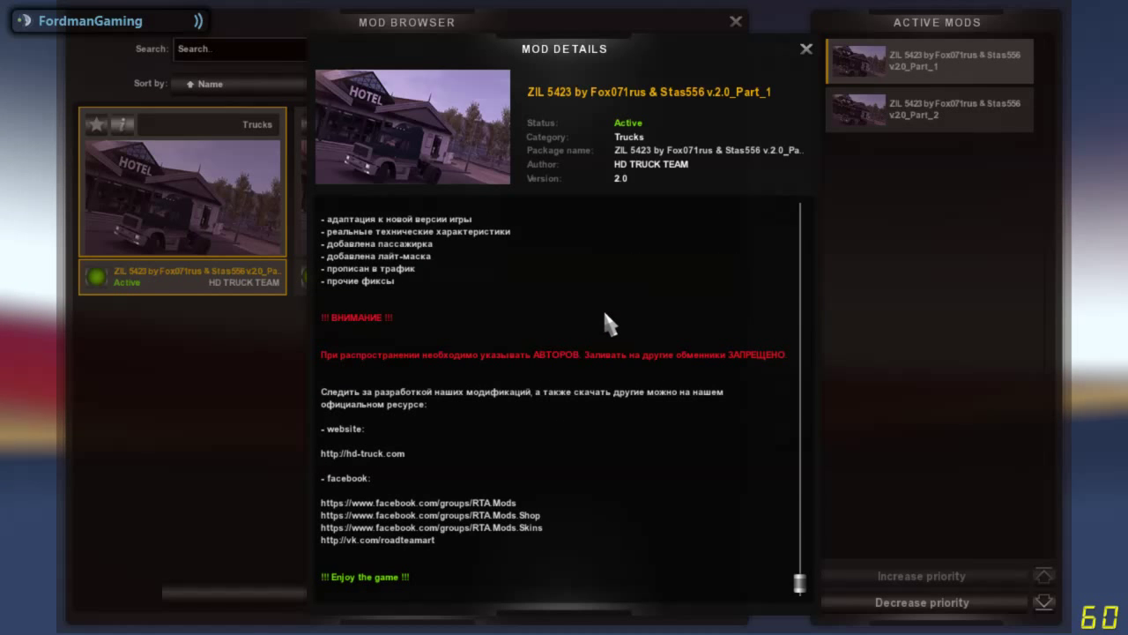
pyautogui.moveTo(686, 298)
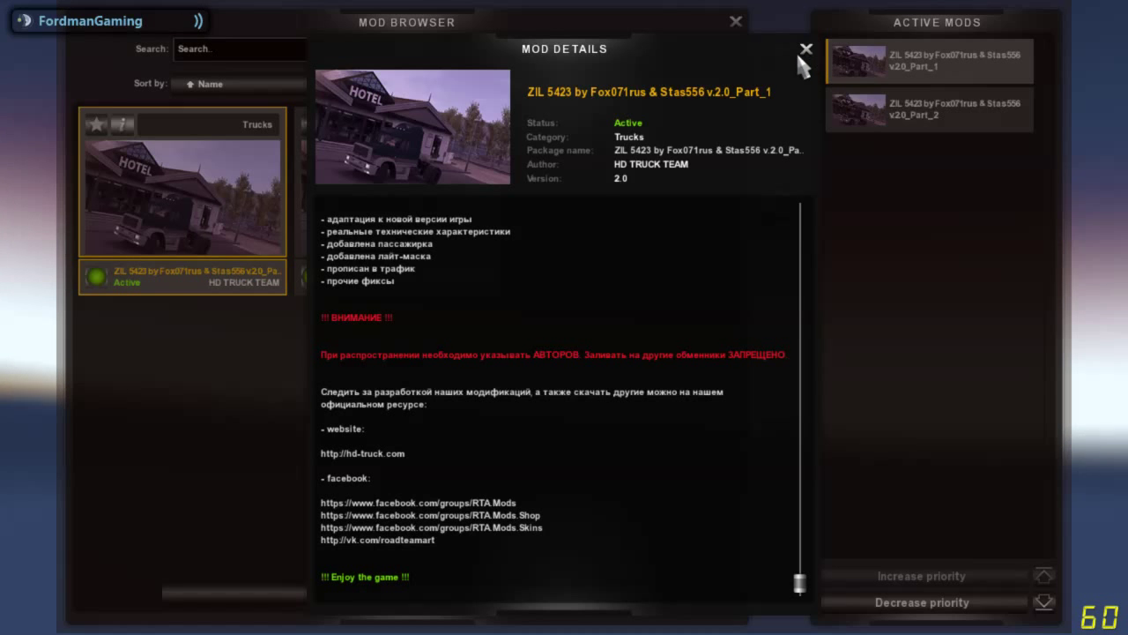
# Step: Close the Part_1 Mod Details window
pyautogui.click(803, 49)
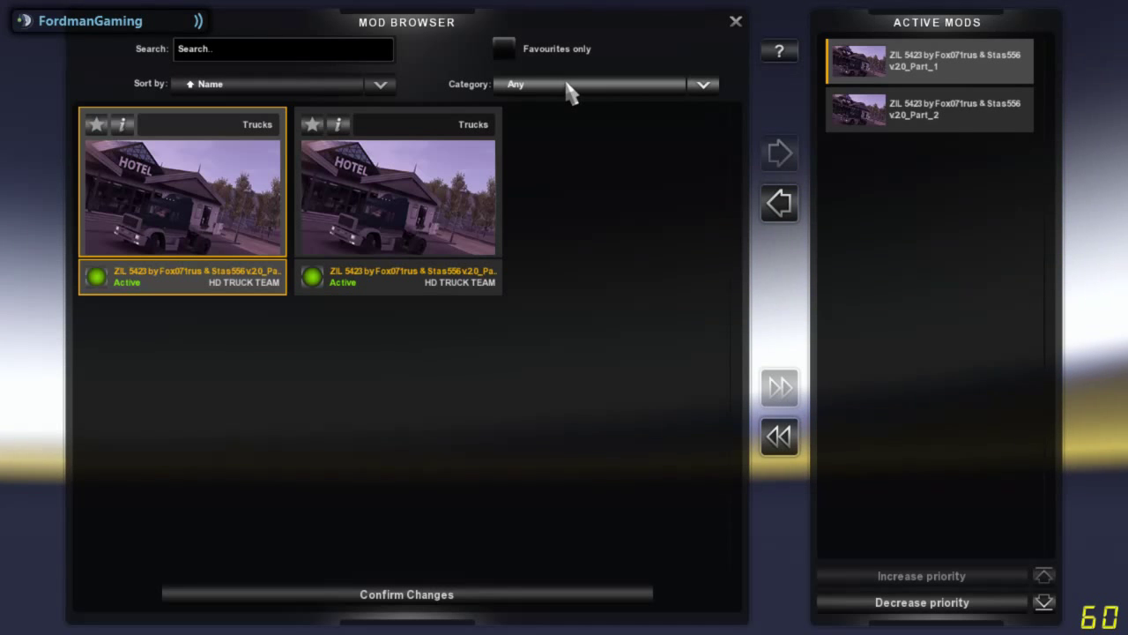
pyautogui.click(603, 84)
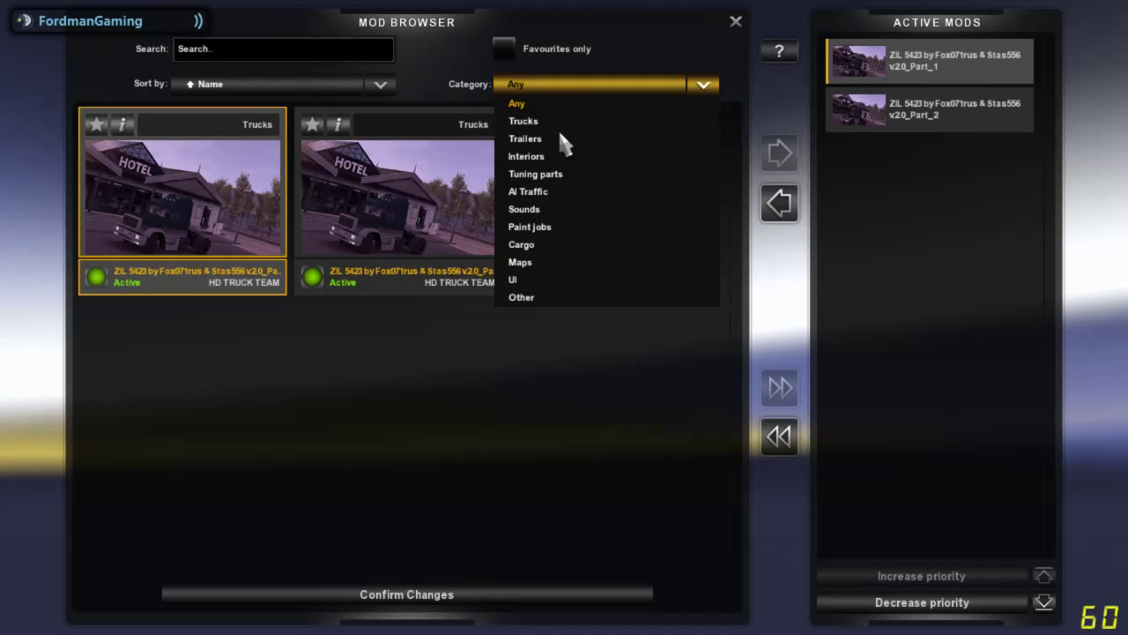
pyautogui.moveTo(546, 139)
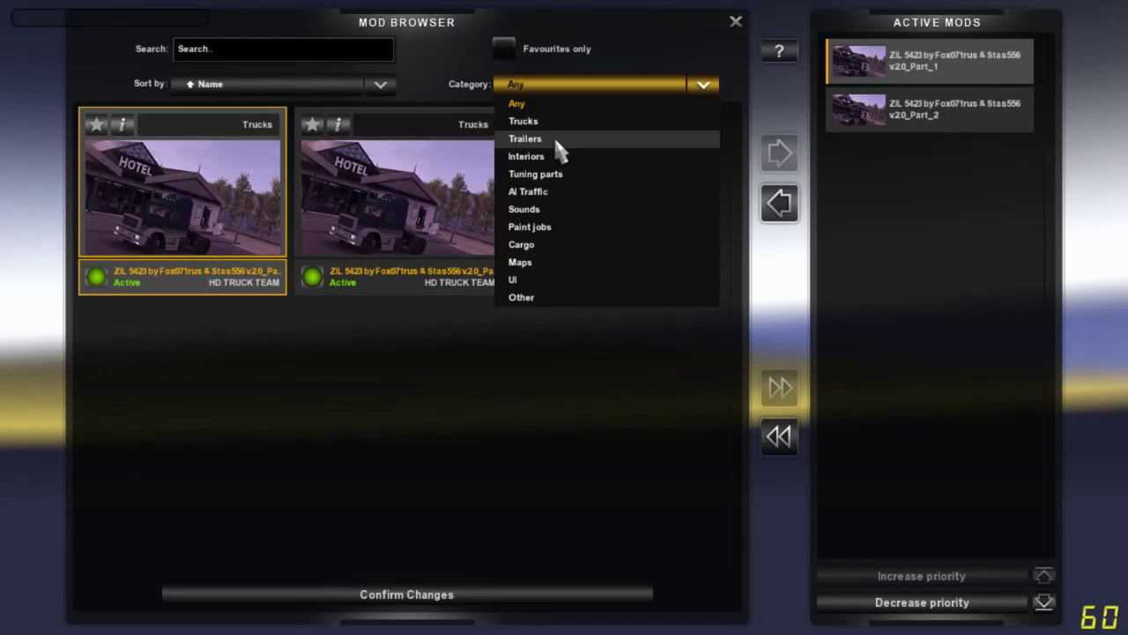
pyautogui.moveTo(561, 256)
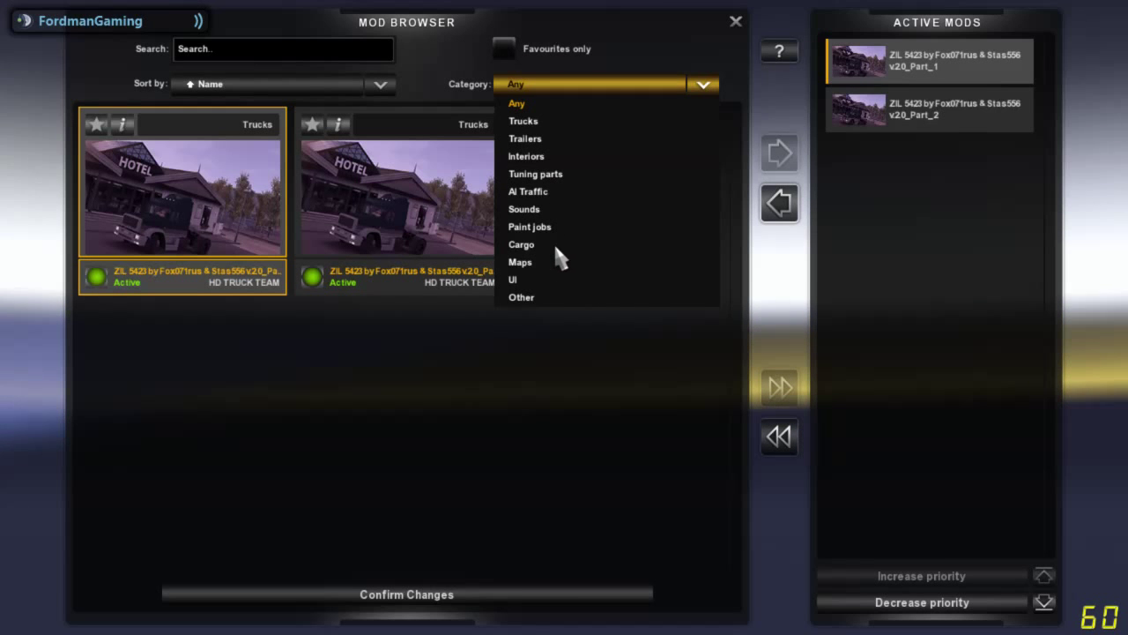
pyautogui.moveTo(573, 132)
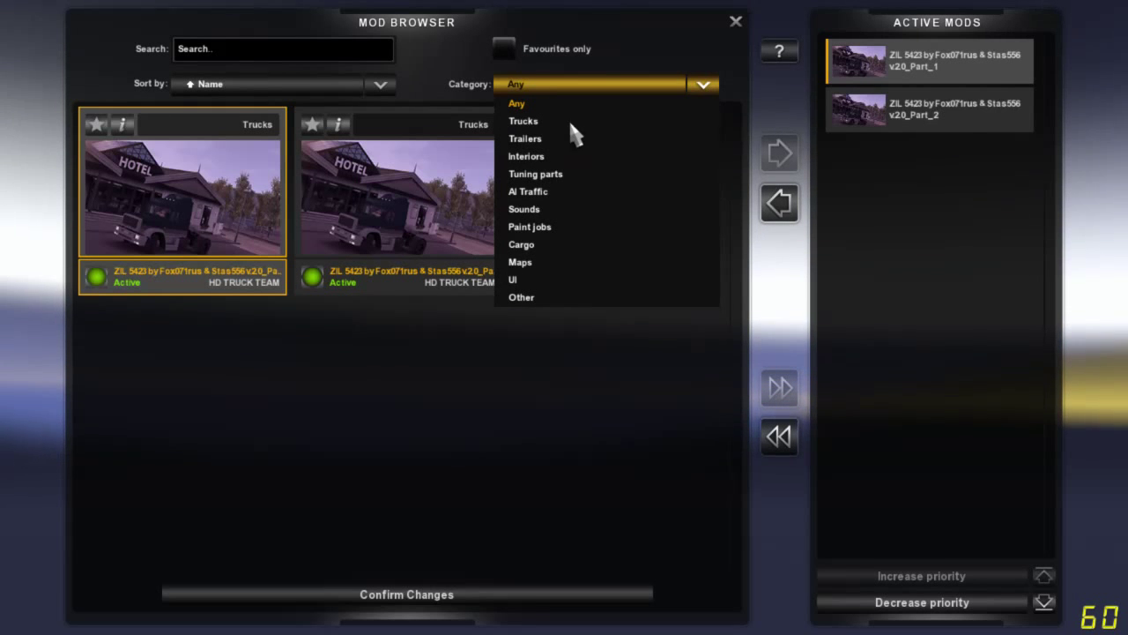
pyautogui.moveTo(524, 406)
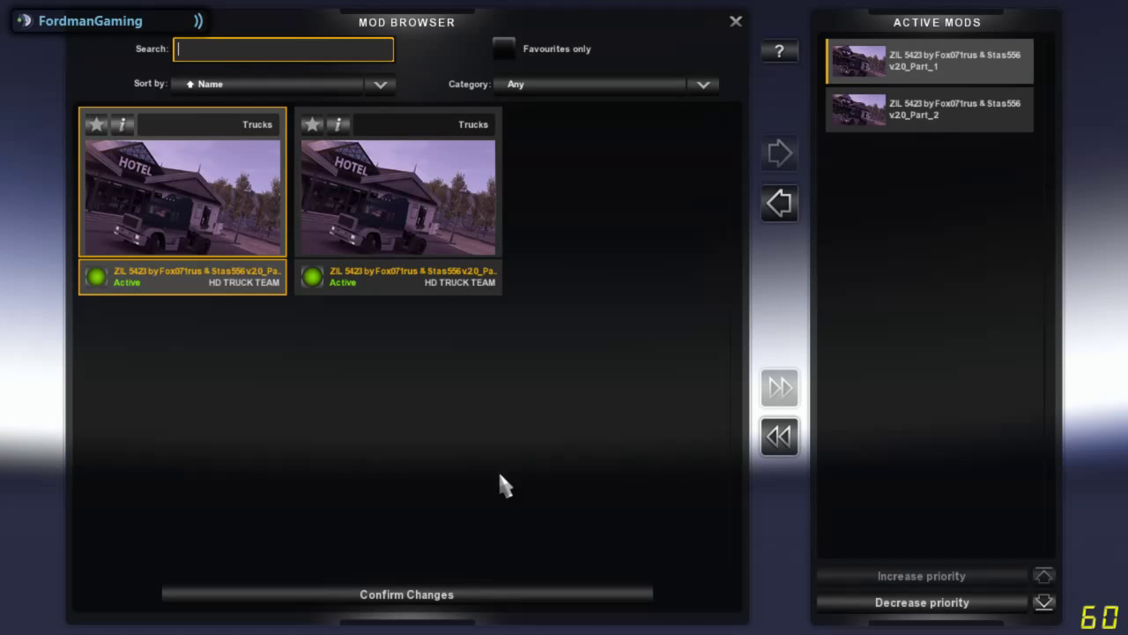
pyautogui.moveTo(514, 412)
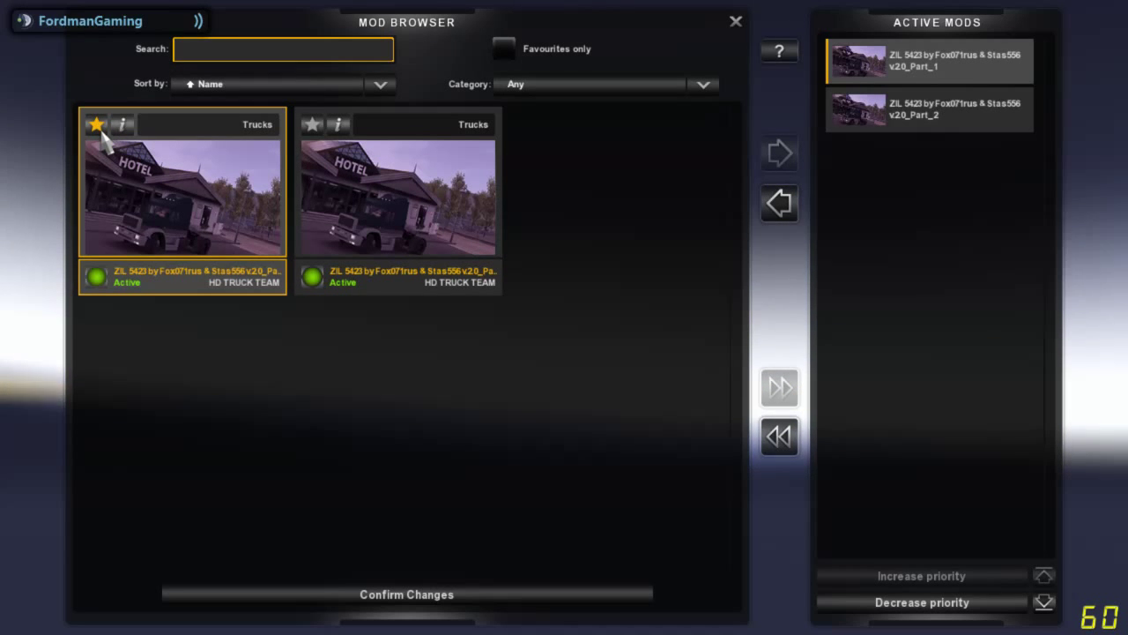
pyautogui.click(96, 124)
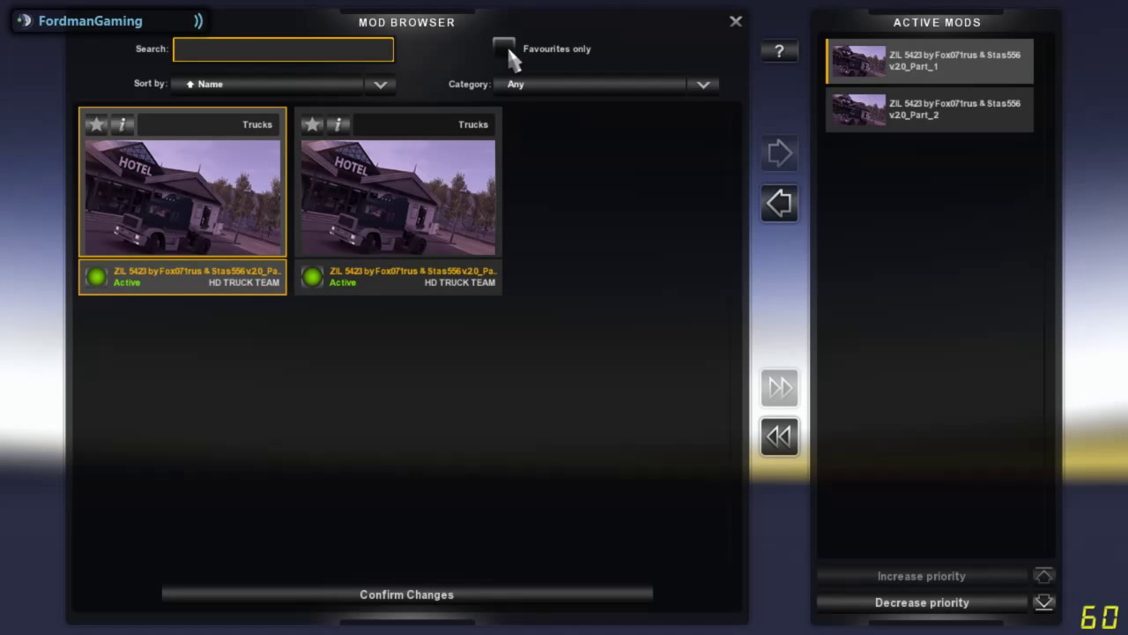
pyautogui.click(504, 49)
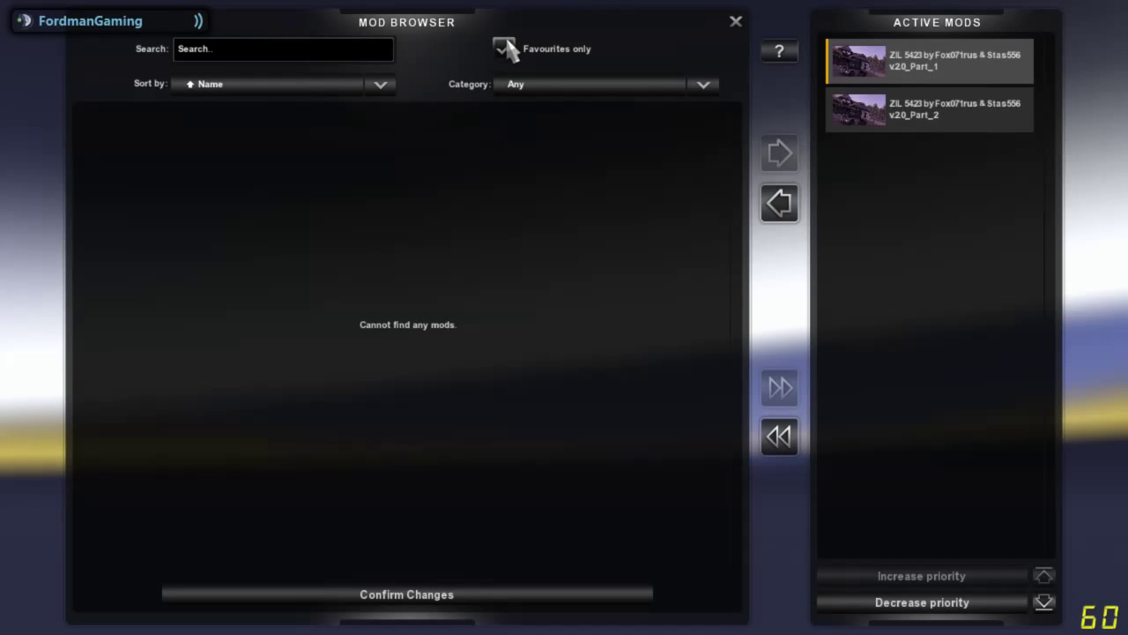
pyautogui.click(505, 48)
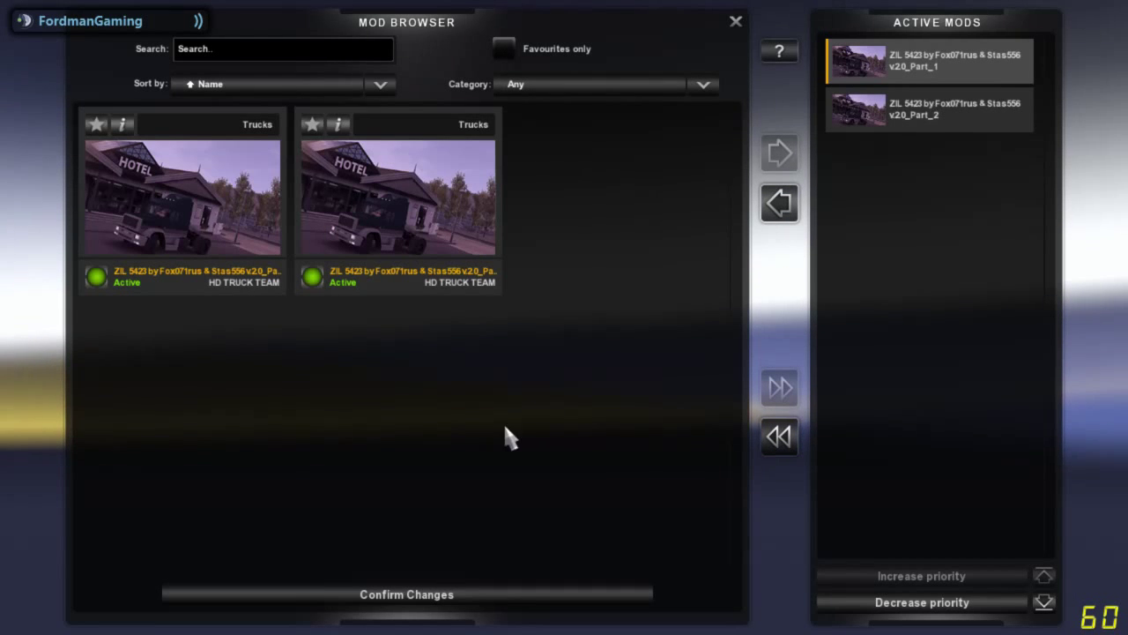
pyautogui.moveTo(481, 516)
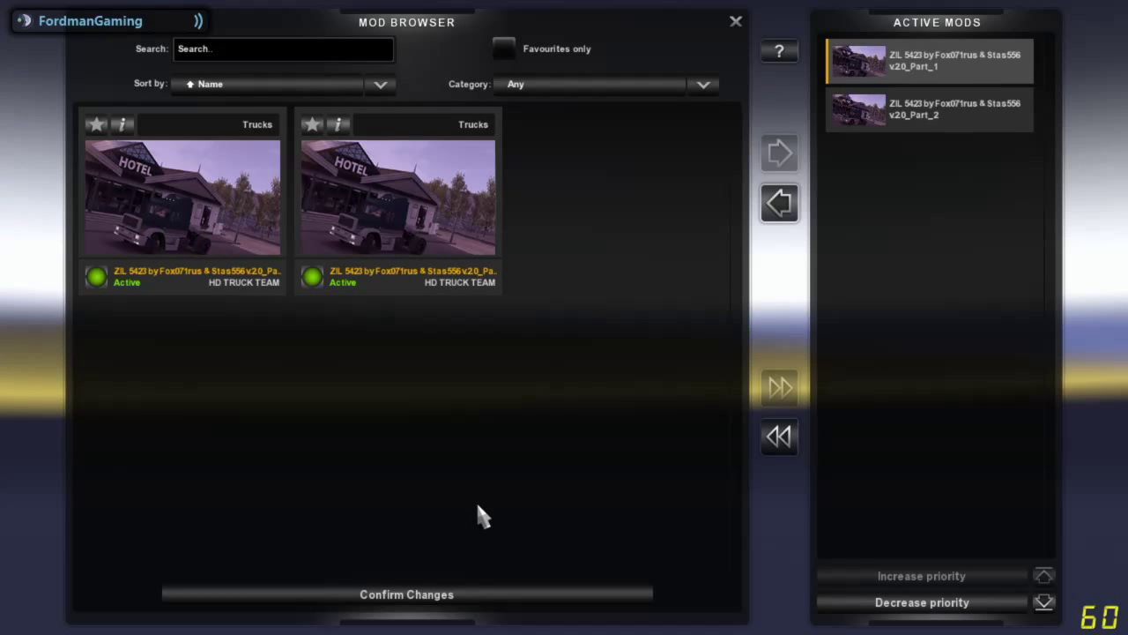